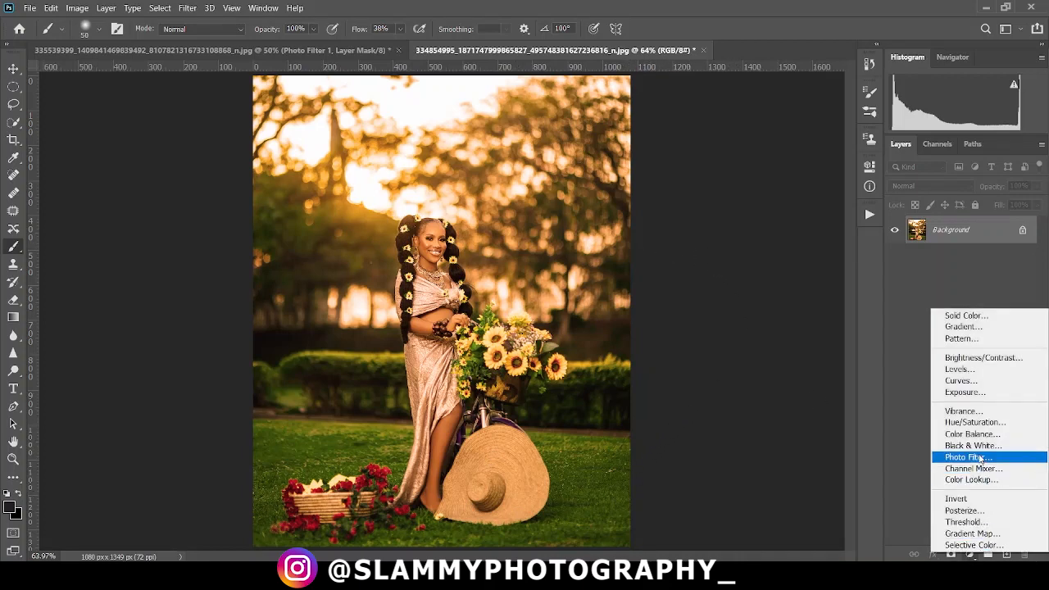
Add a Photo Filter adjustment layer above the sunset portrait
click(967, 458)
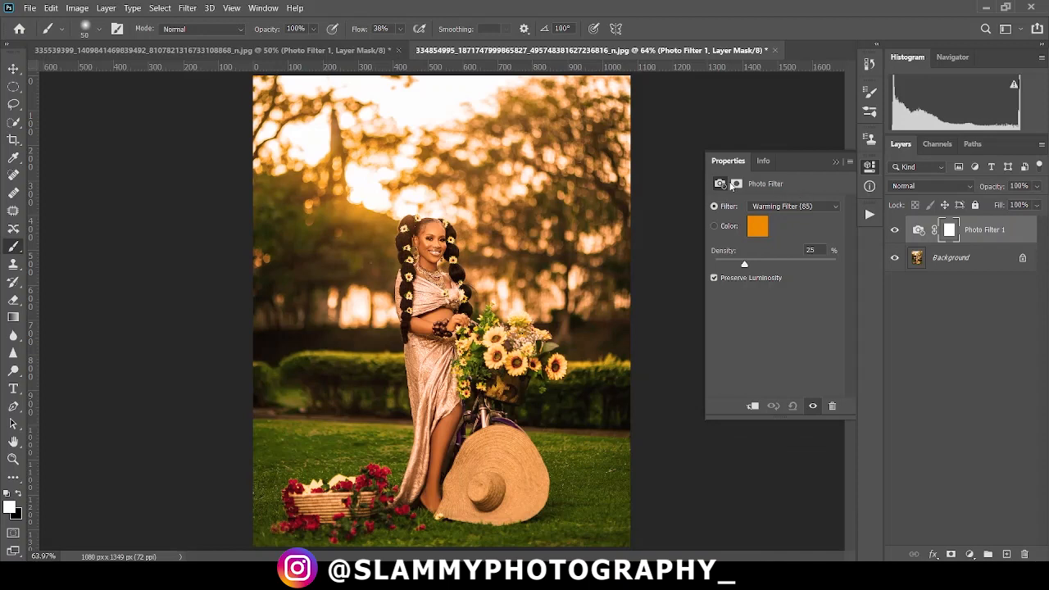
mouse_move(580, 205)
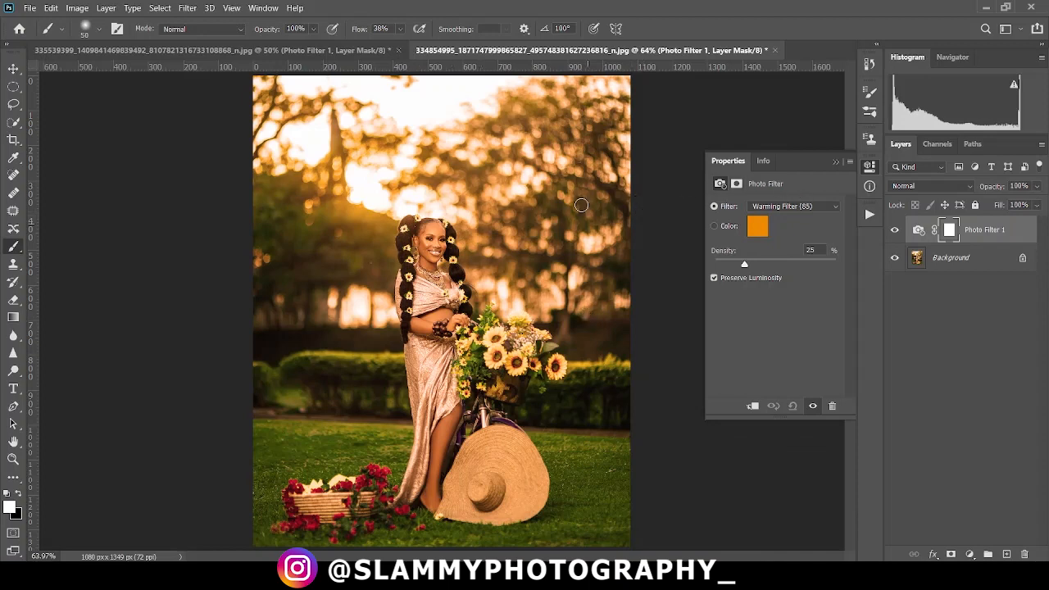
mouse_move(367, 252)
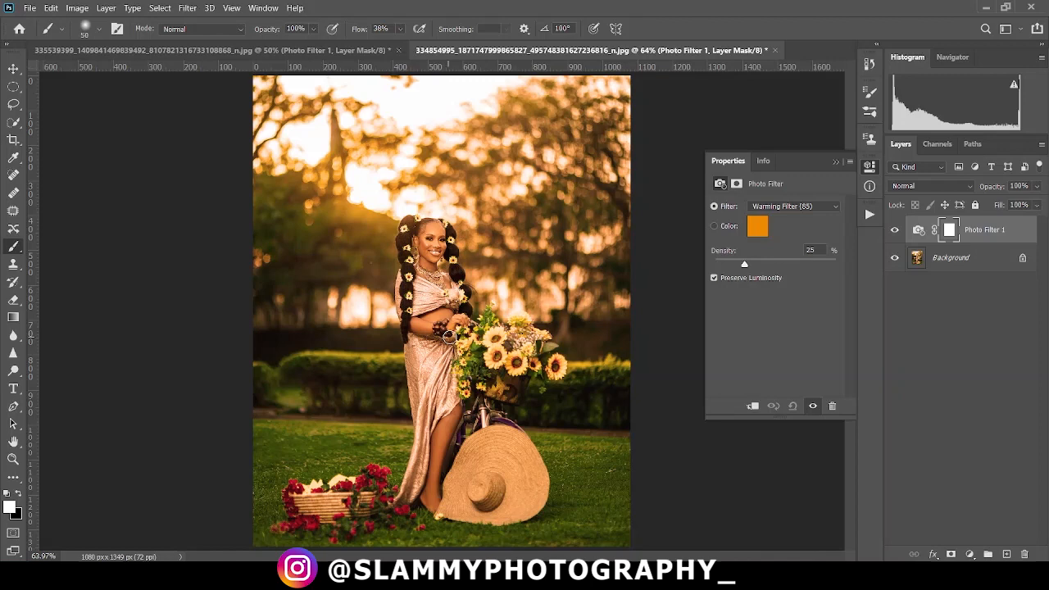
mouse_move(600, 315)
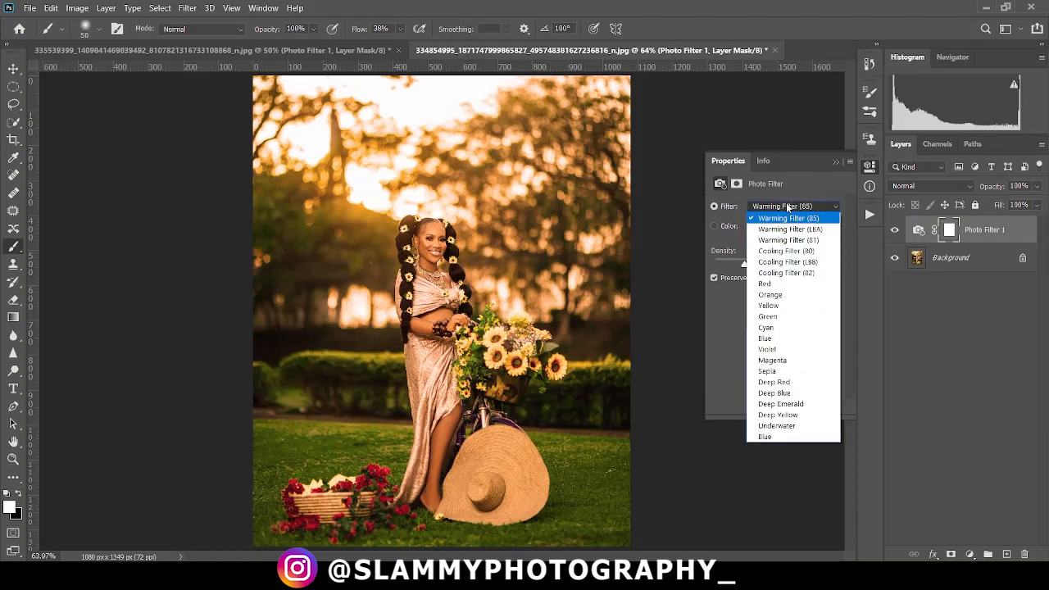
mouse_move(787, 272)
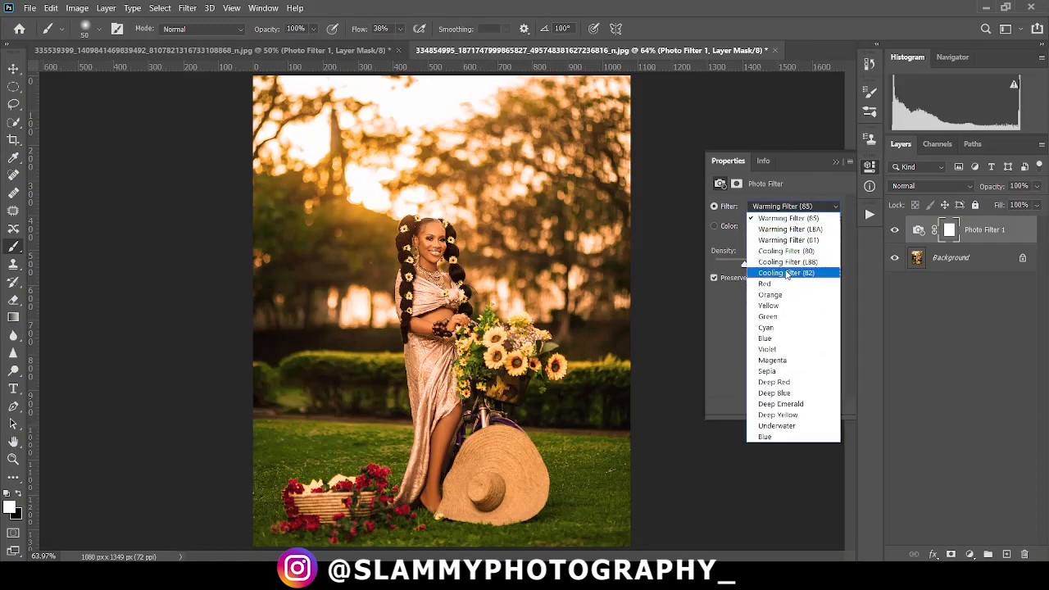
Switch the Photo Filter from the warming preset to Cooling Filter (82)
click(787, 273)
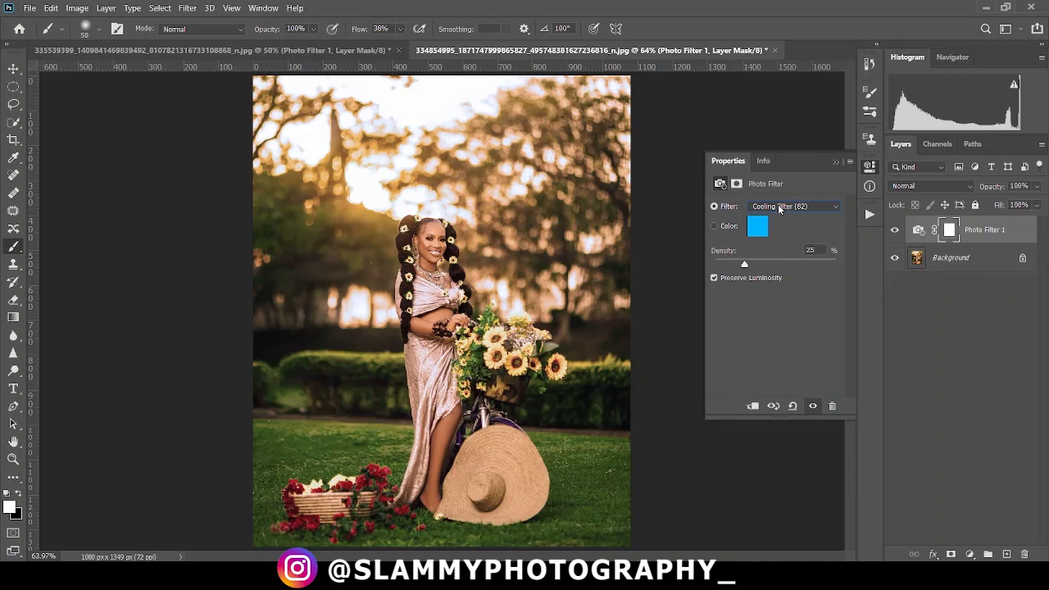
mouse_move(779, 213)
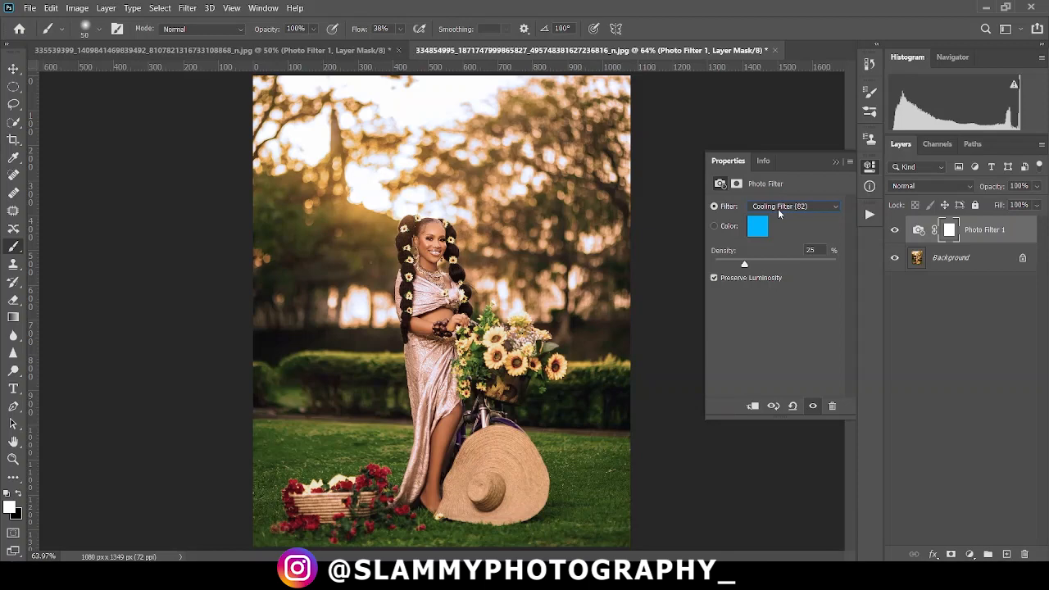
mouse_move(478, 302)
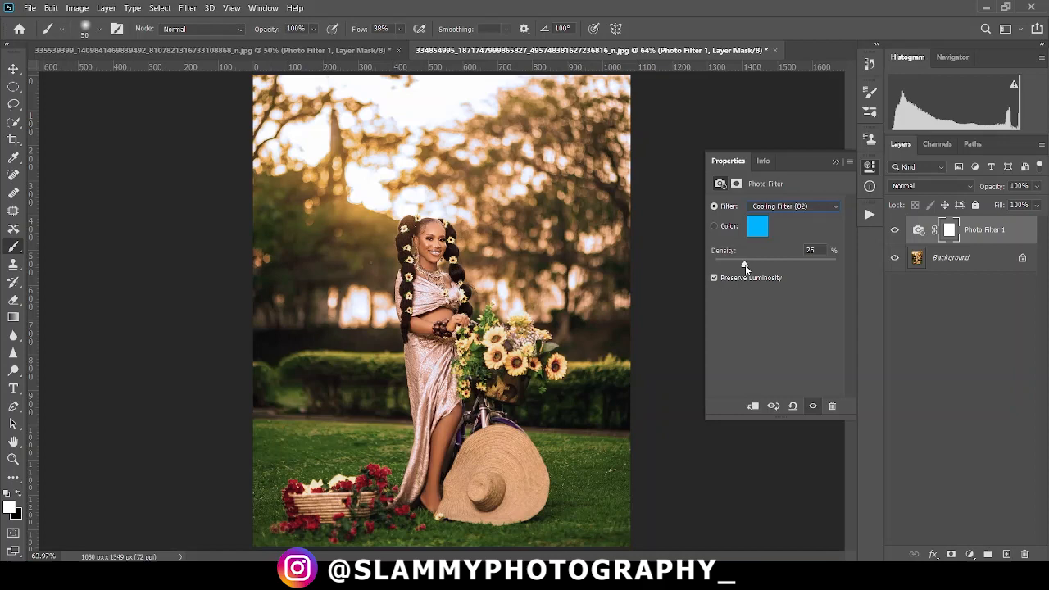
Adjust the cooling filter's Density slider, settling at about 39-40 percent
drag(744, 262, 741, 263)
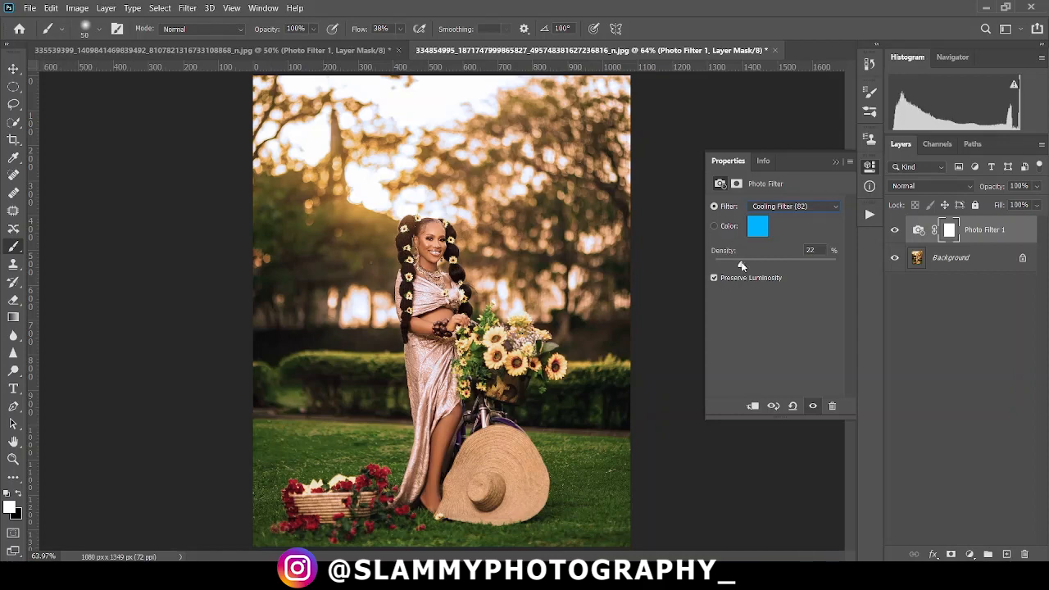
drag(741, 264, 731, 266)
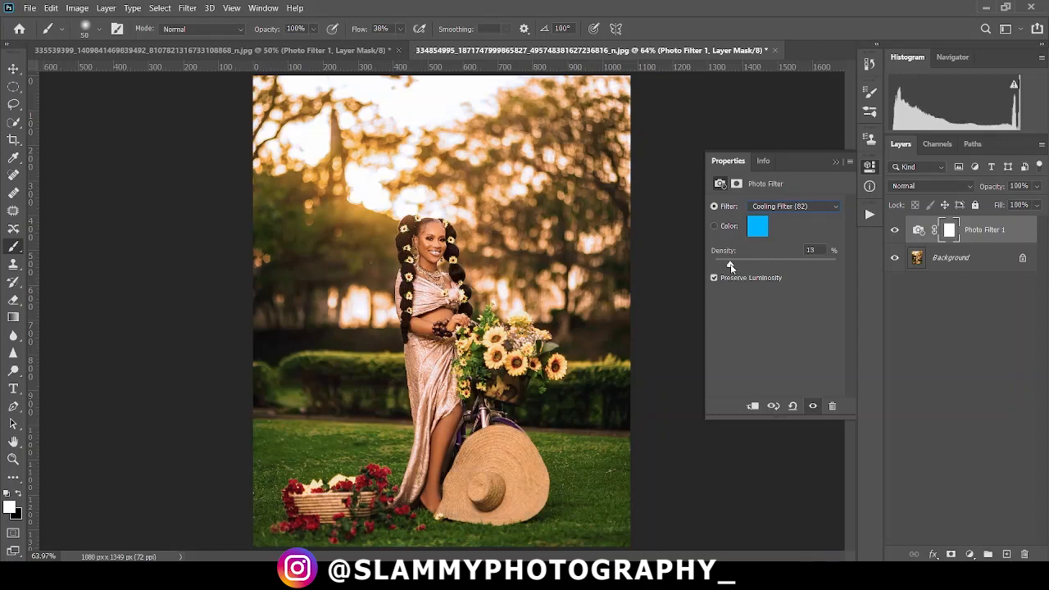
drag(731, 265, 753, 266)
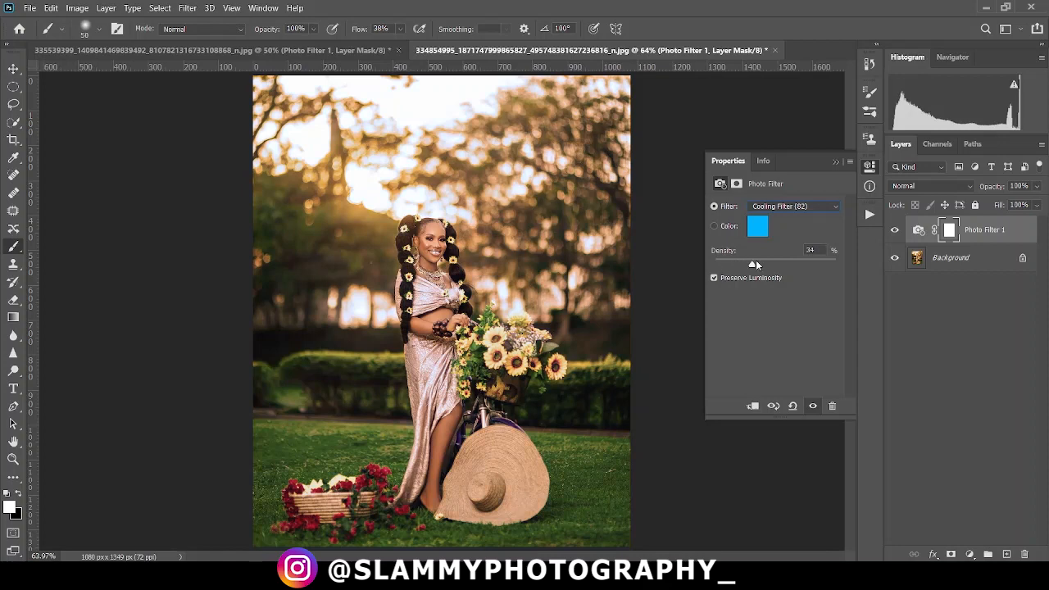
drag(751, 262, 771, 262)
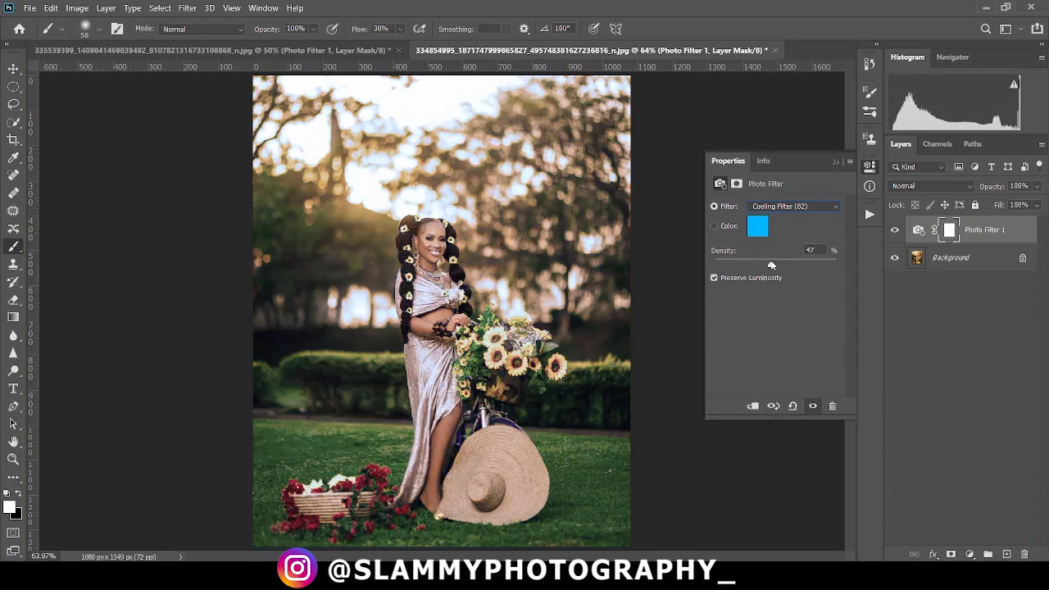
drag(770, 266, 761, 265)
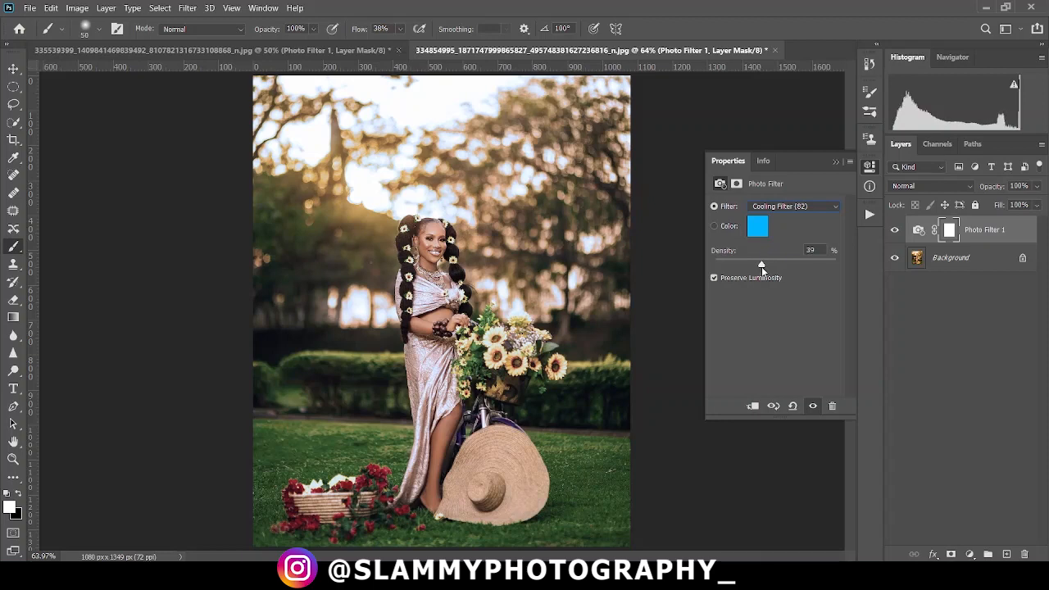
click(790, 206)
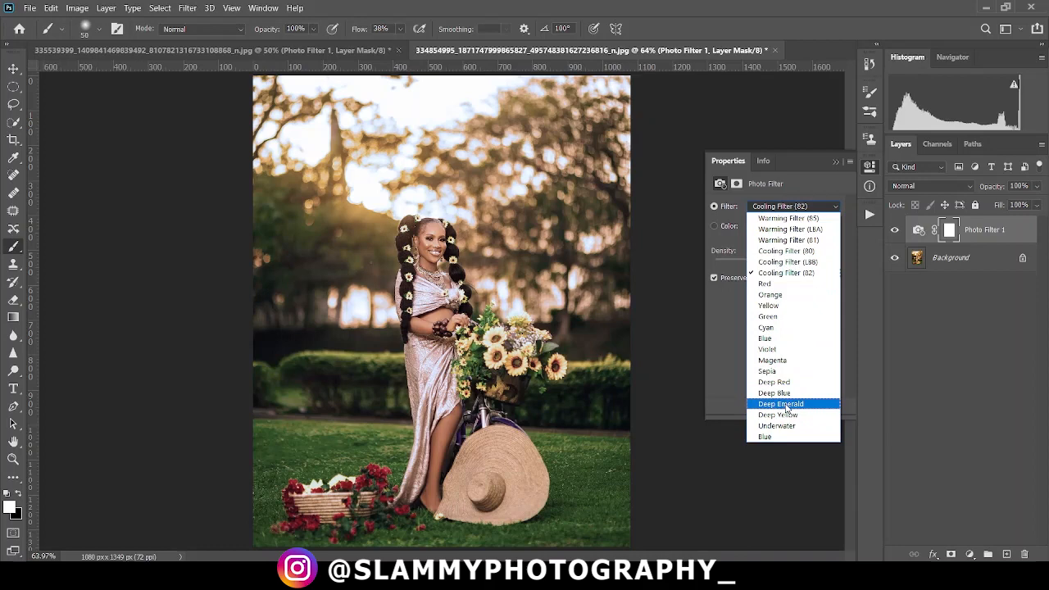
Preview Violet, return to Cooling Filter (82), then switch the filter to a custom Color
click(767, 349)
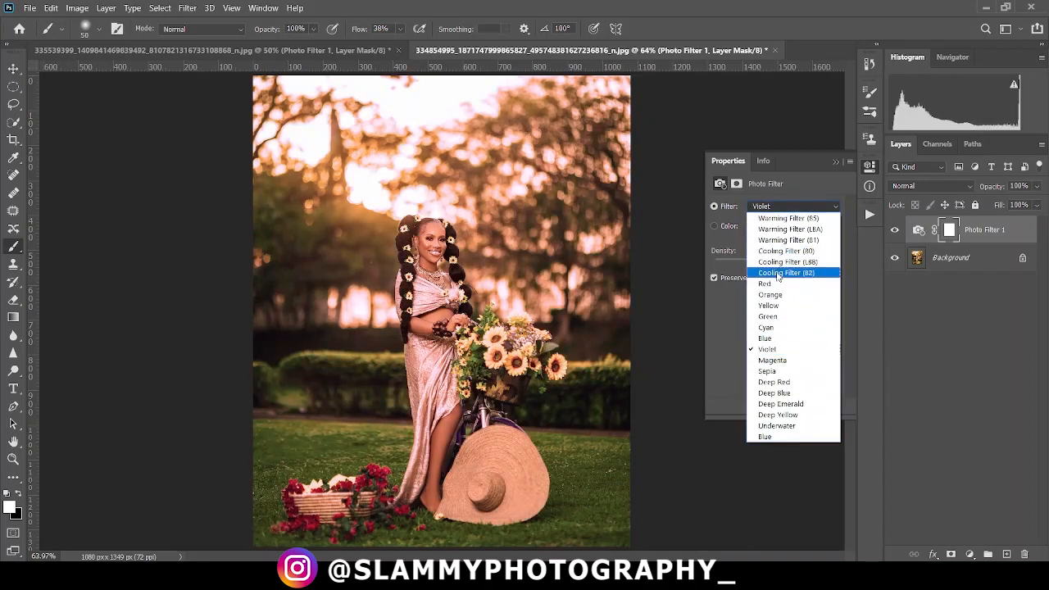
click(787, 272)
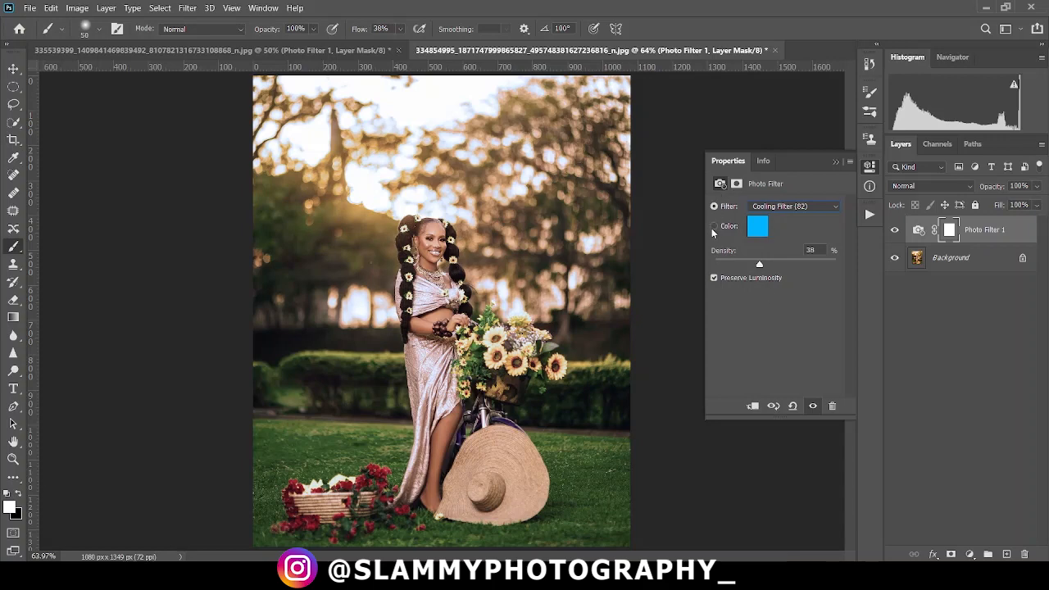
click(715, 226)
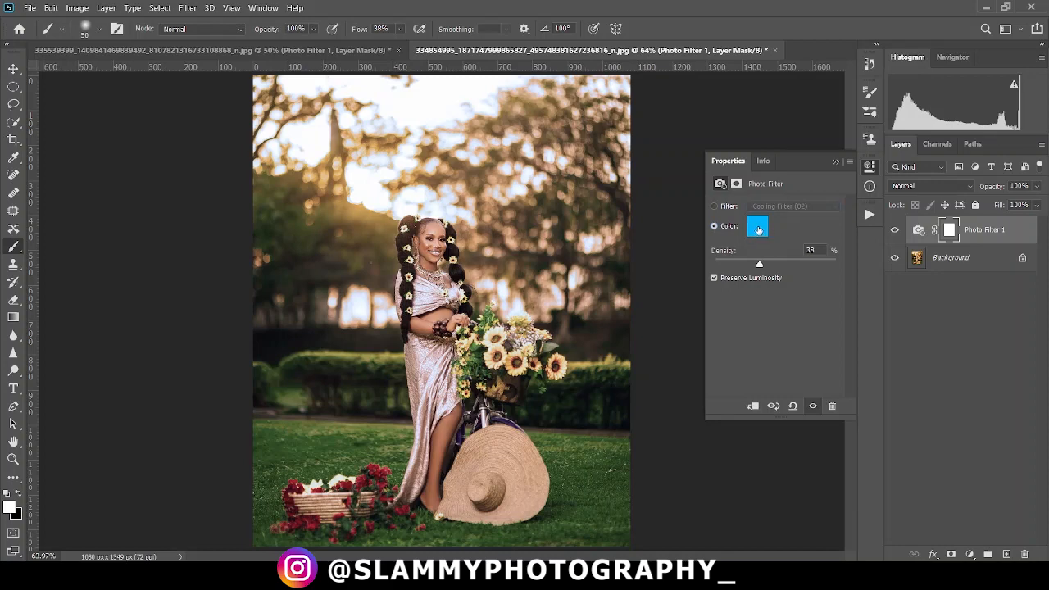
click(758, 227)
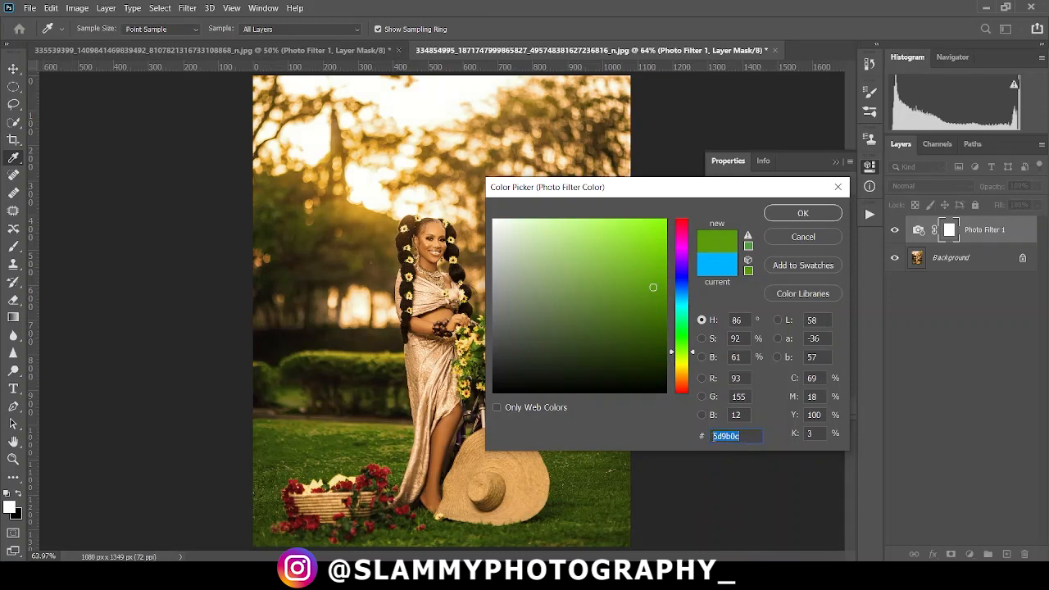
Try a custom green tint in the Color Picker, accept it, then return to the Filter presets
click(680, 265)
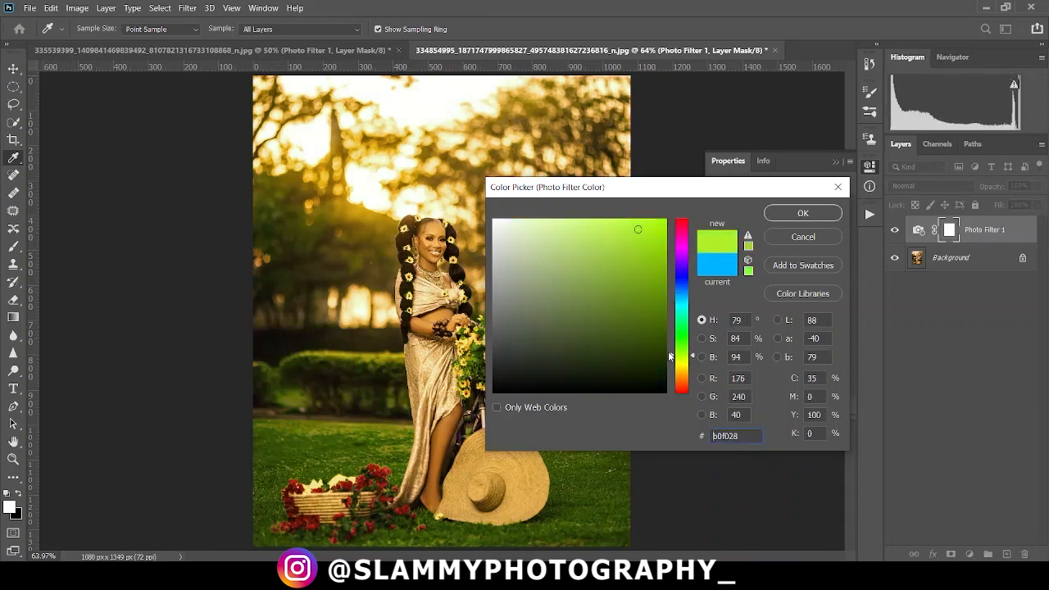
click(802, 214)
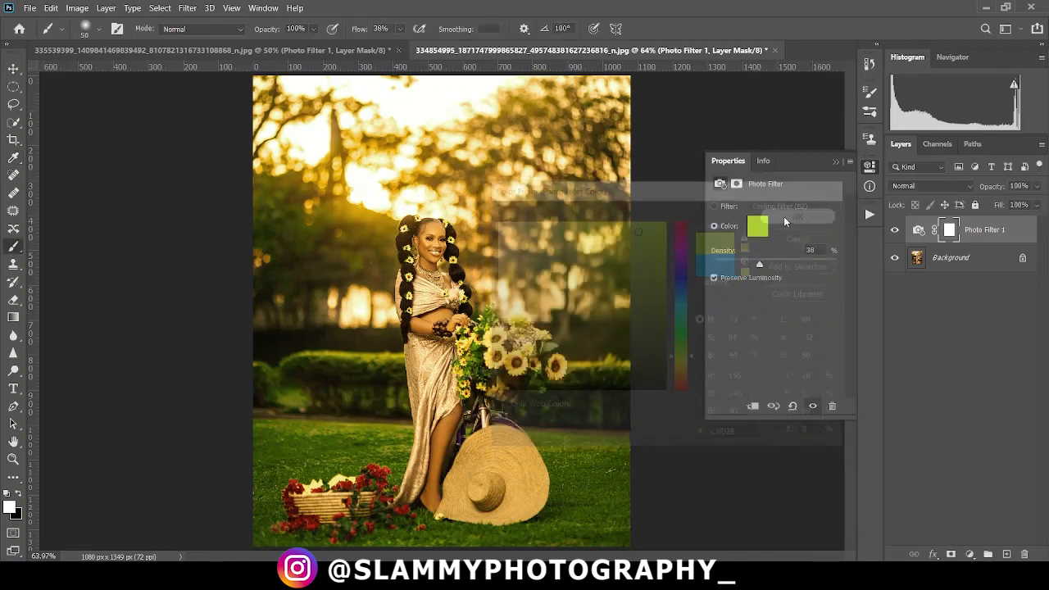
click(715, 207)
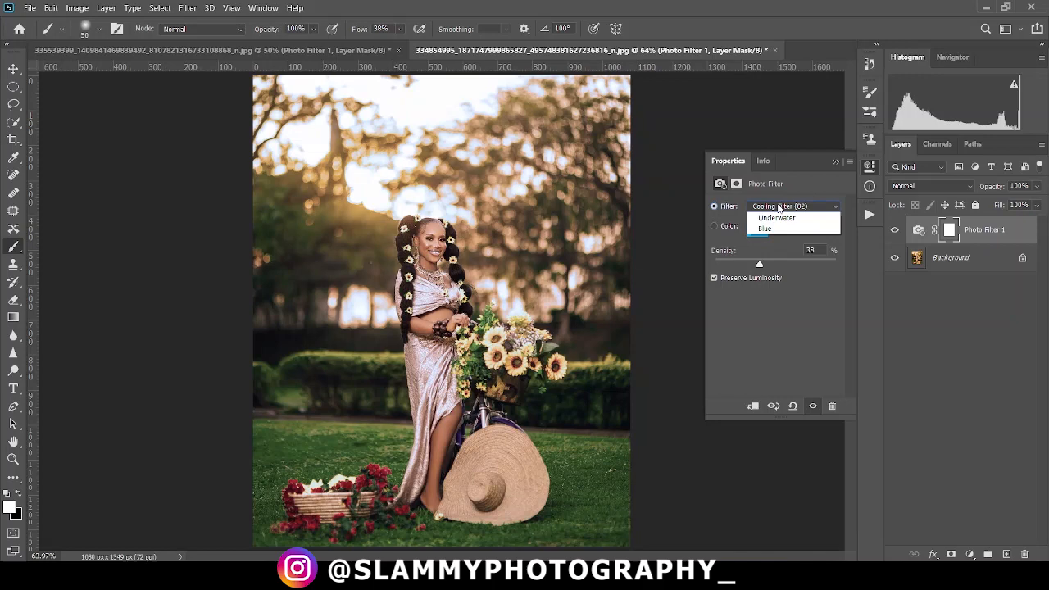
Reapply the Cooling Filter (82) preset to the Photo Filter layer
click(790, 207)
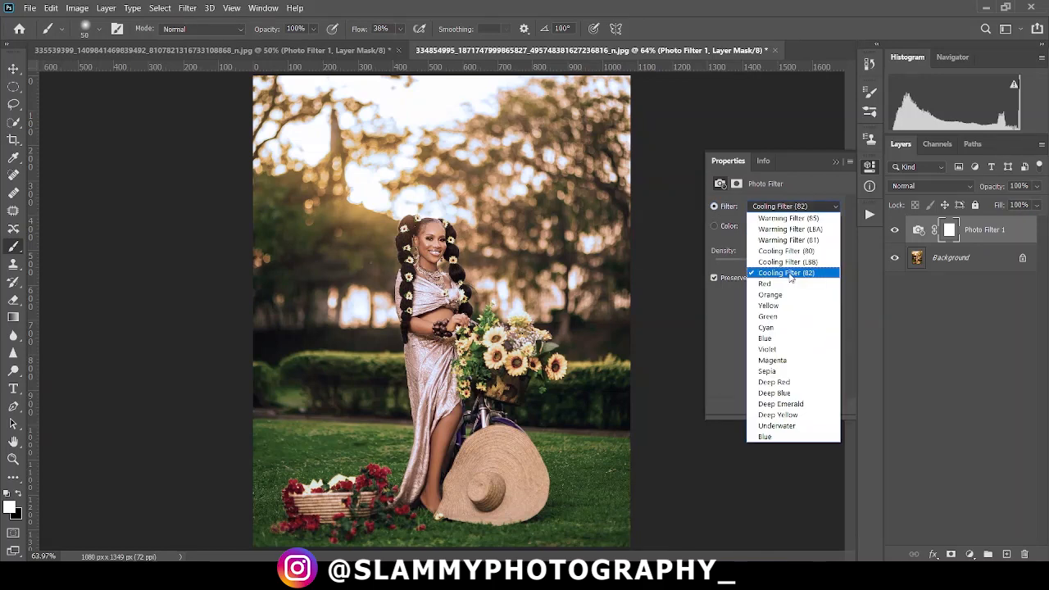
click(785, 273)
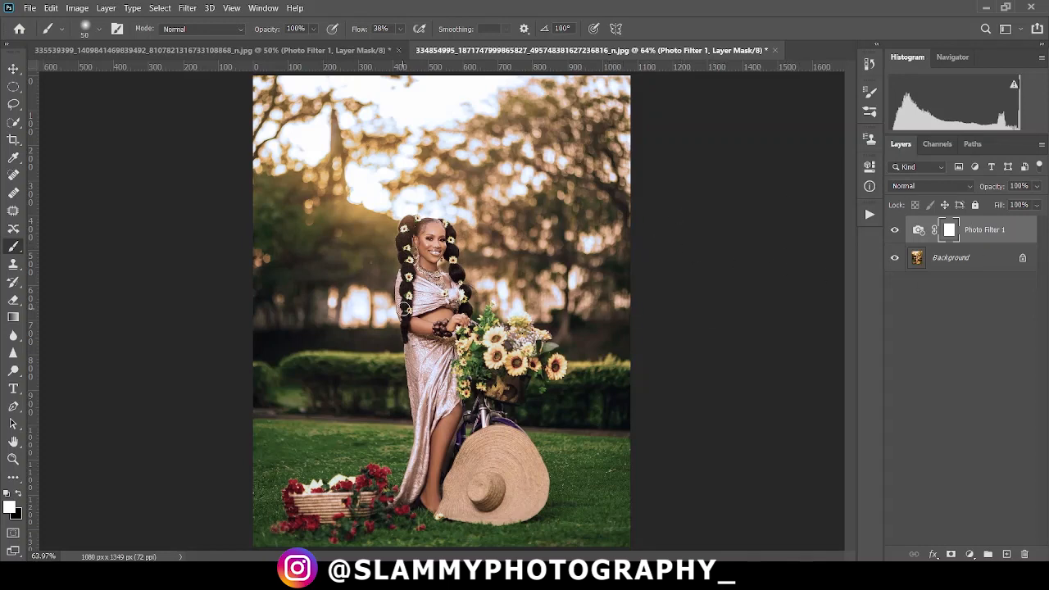
mouse_move(643, 380)
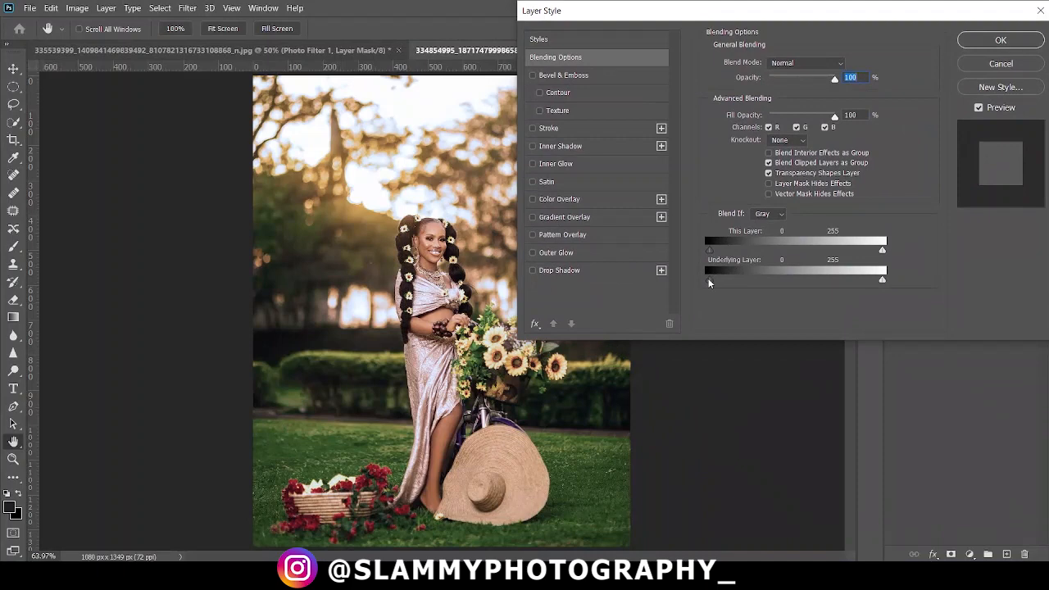
Raise the Underlying Layer black Blend If slider to about 100 so shadows escape the cooling
drag(708, 278, 720, 279)
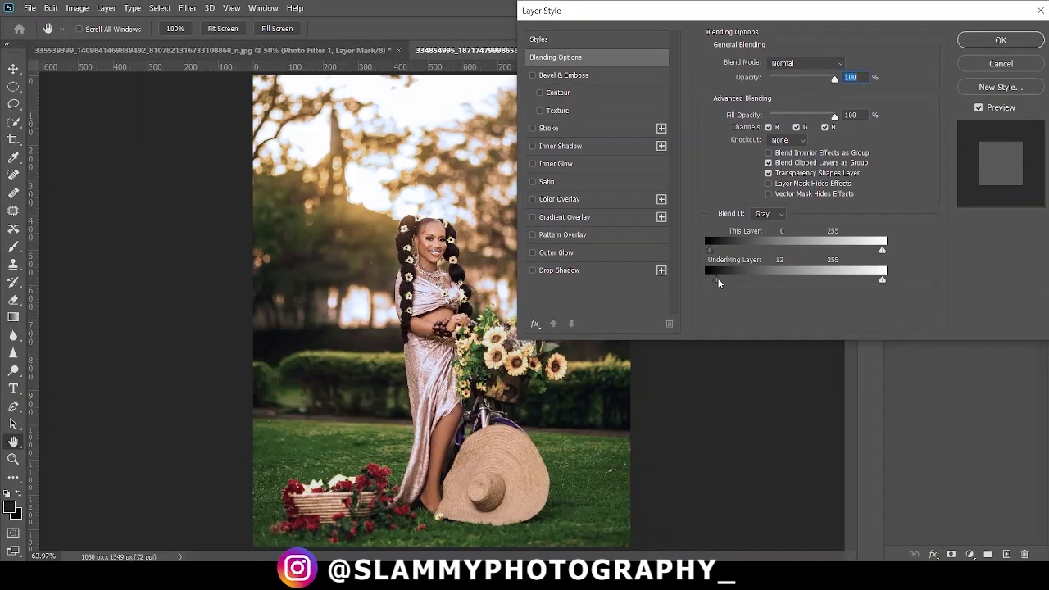
drag(708, 278, 725, 279)
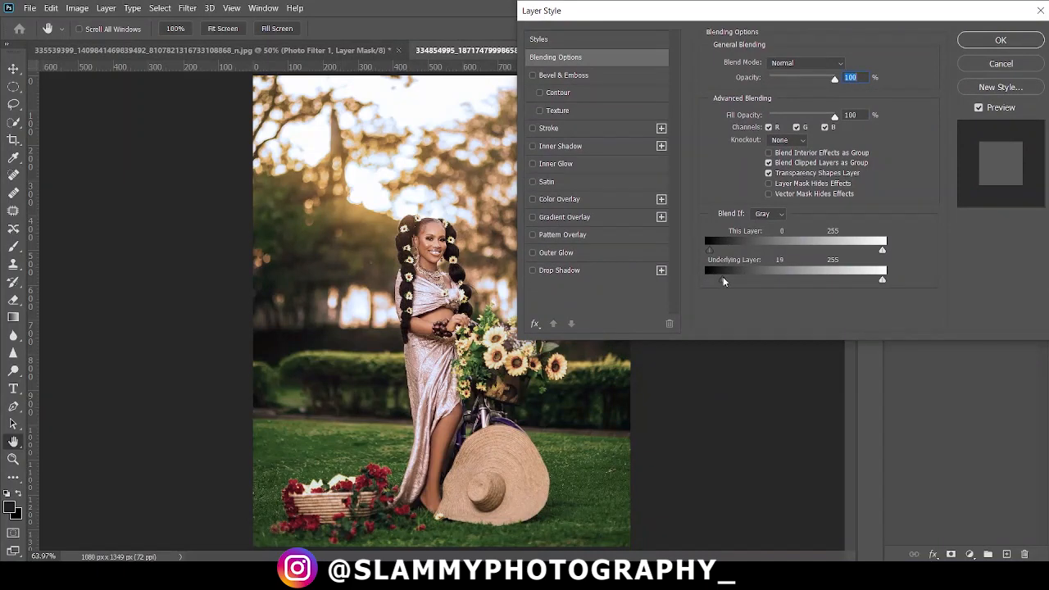
drag(712, 279, 754, 279)
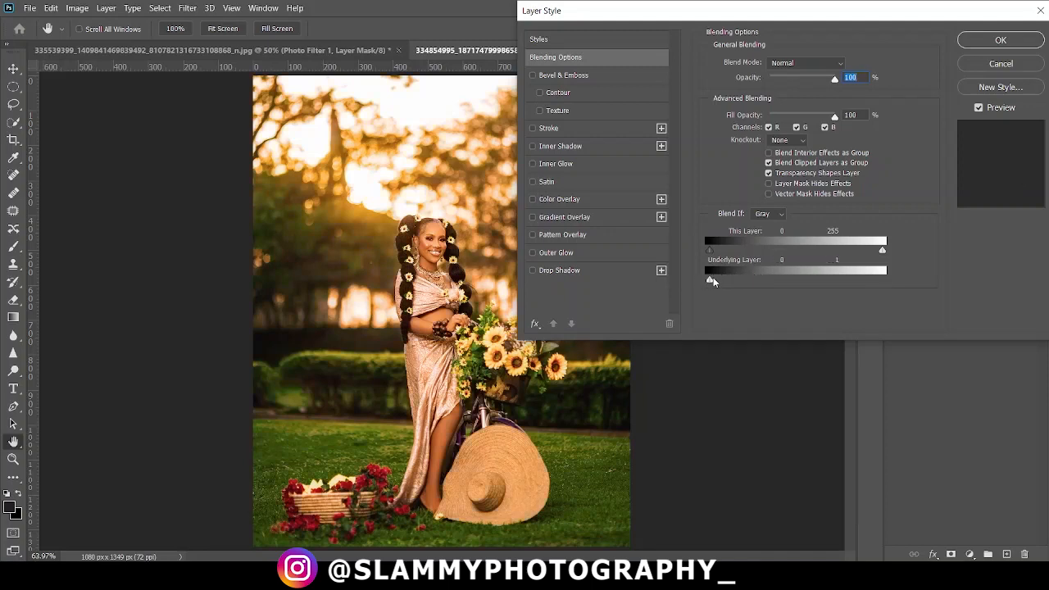
drag(712, 280, 731, 280)
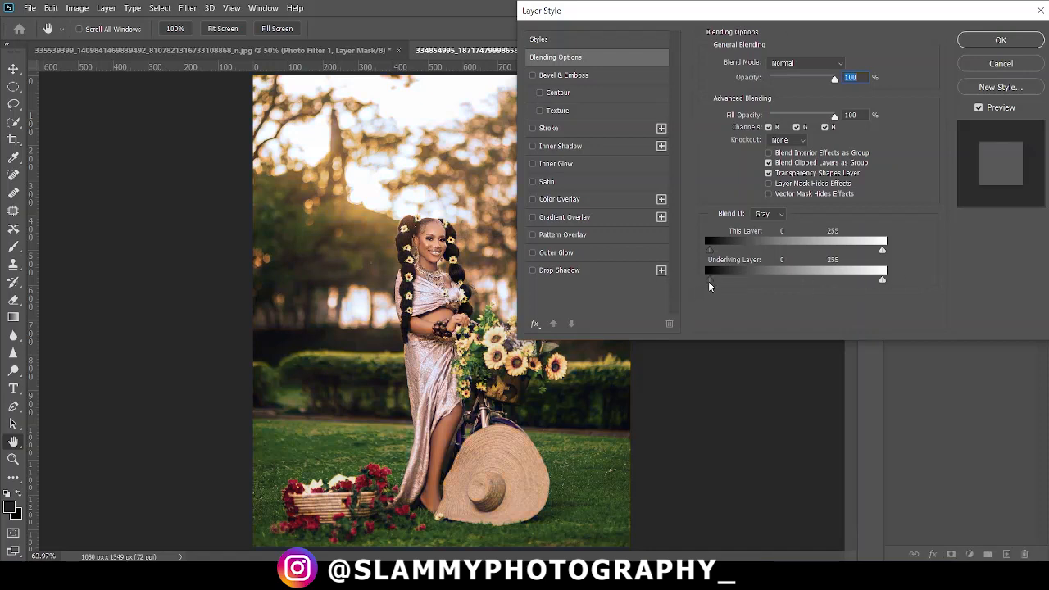
drag(709, 279, 755, 278)
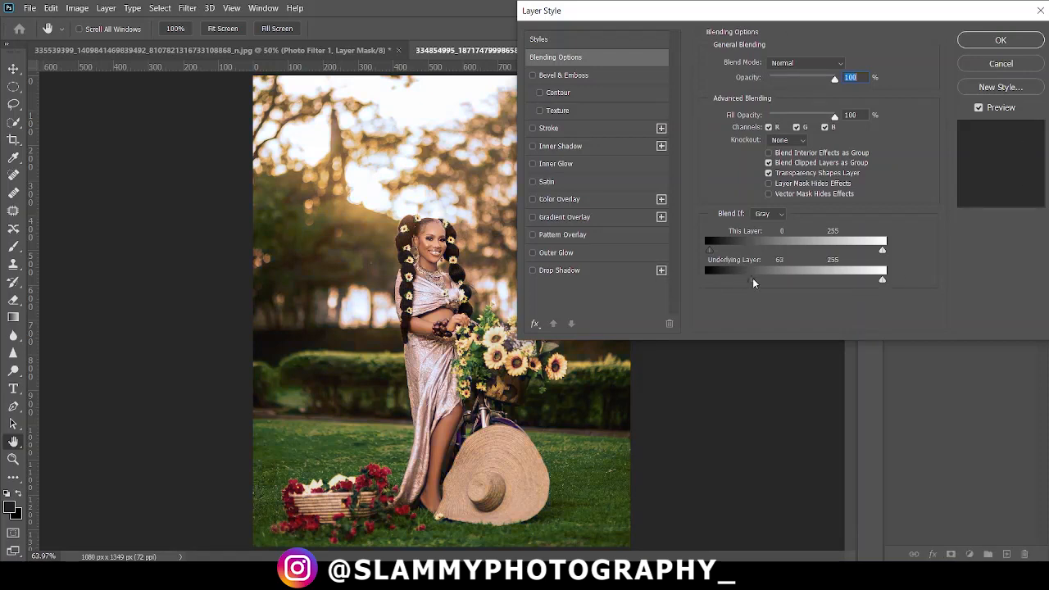
drag(741, 281, 754, 281)
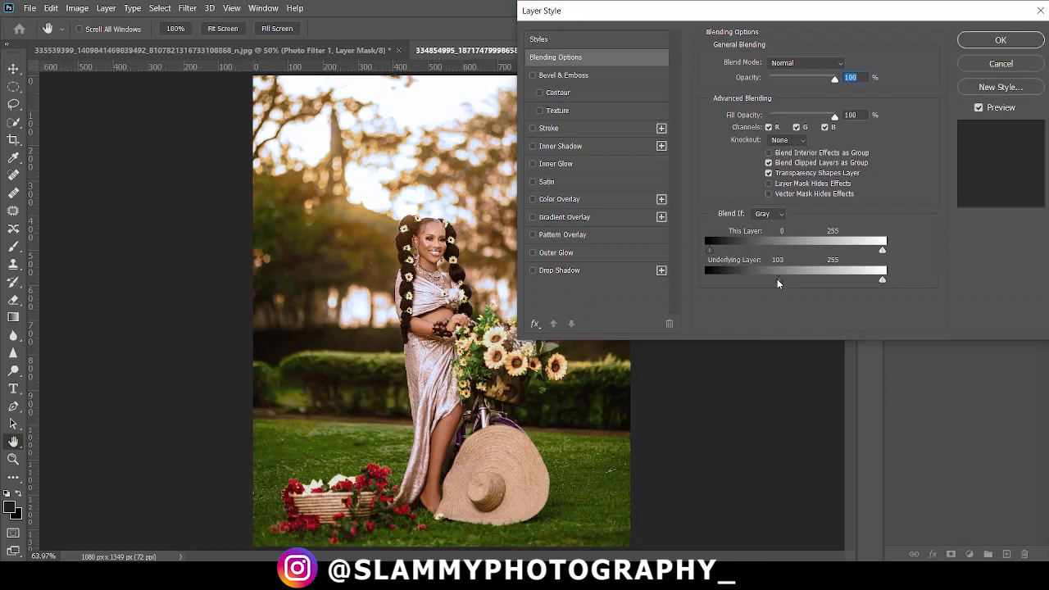
mouse_move(775, 285)
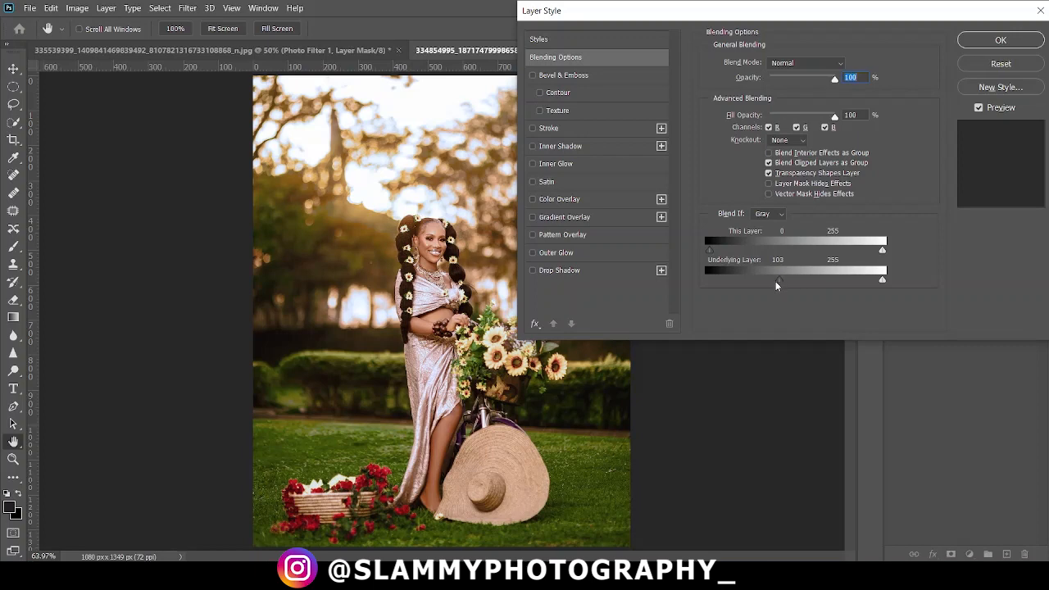
Split the Underlying Layer black slider to about 3/142 for a gradual fade, then apply the blending
drag(711, 278, 778, 279)
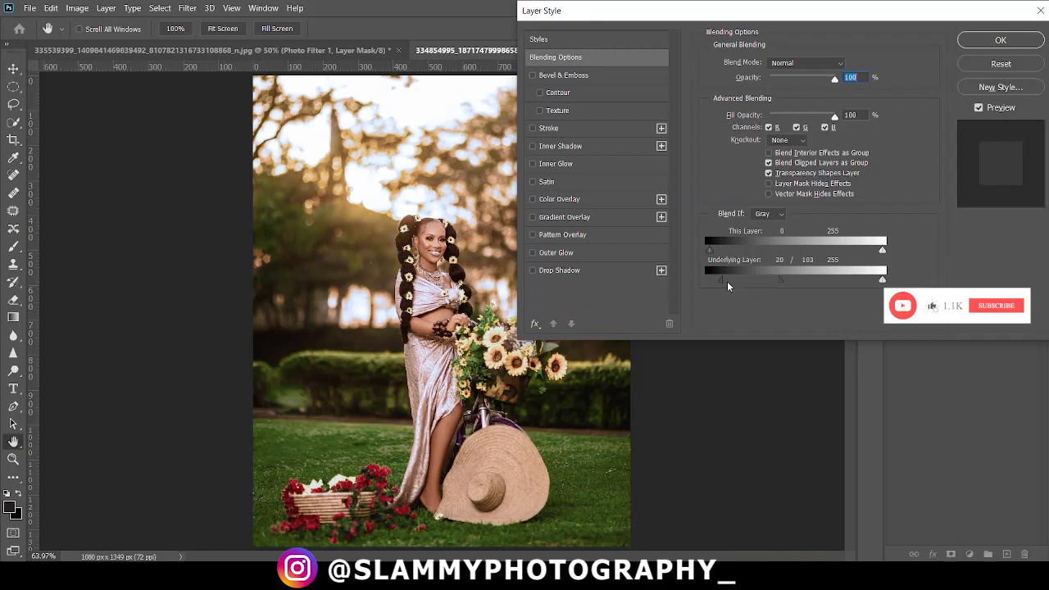
drag(712, 278, 727, 279)
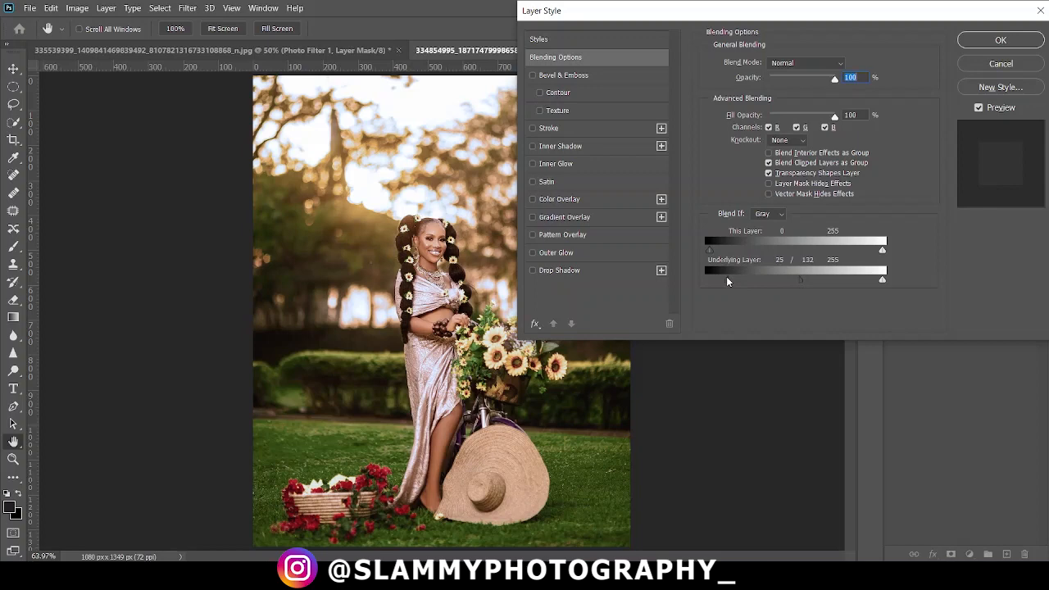
drag(728, 279, 711, 279)
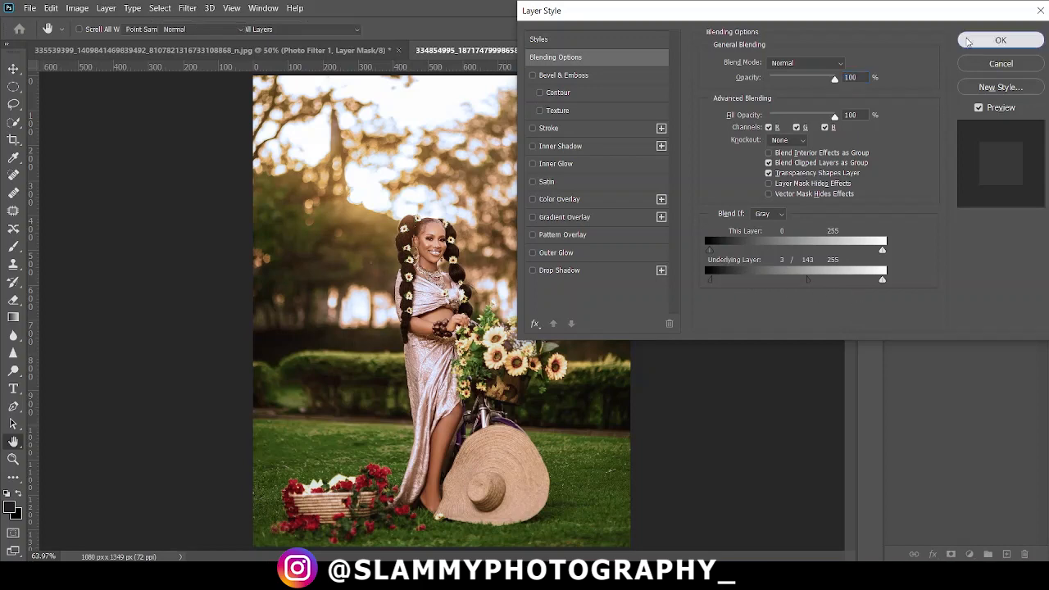
click(1001, 39)
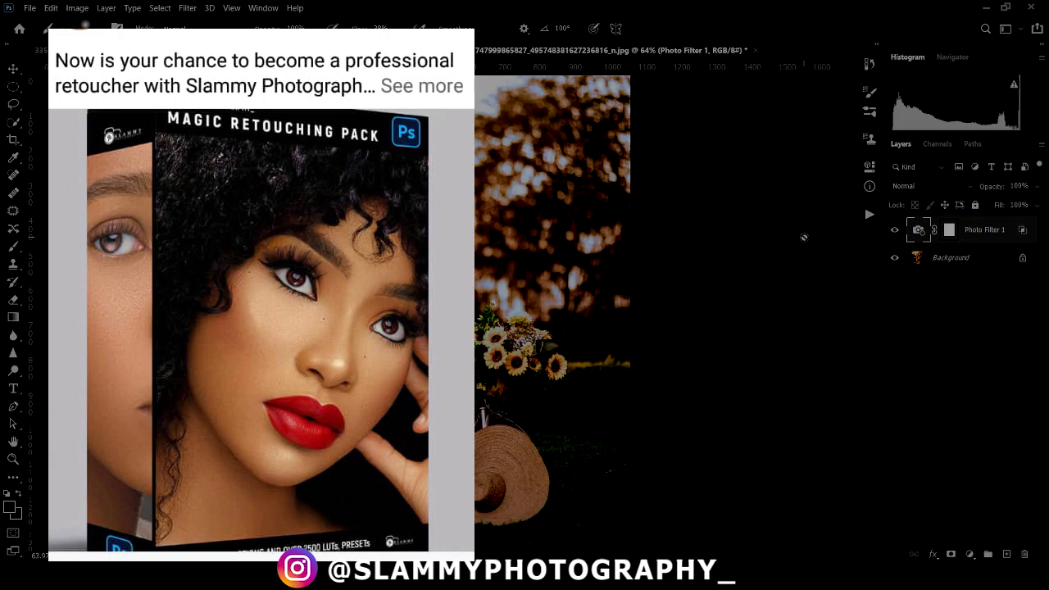
click(421, 85)
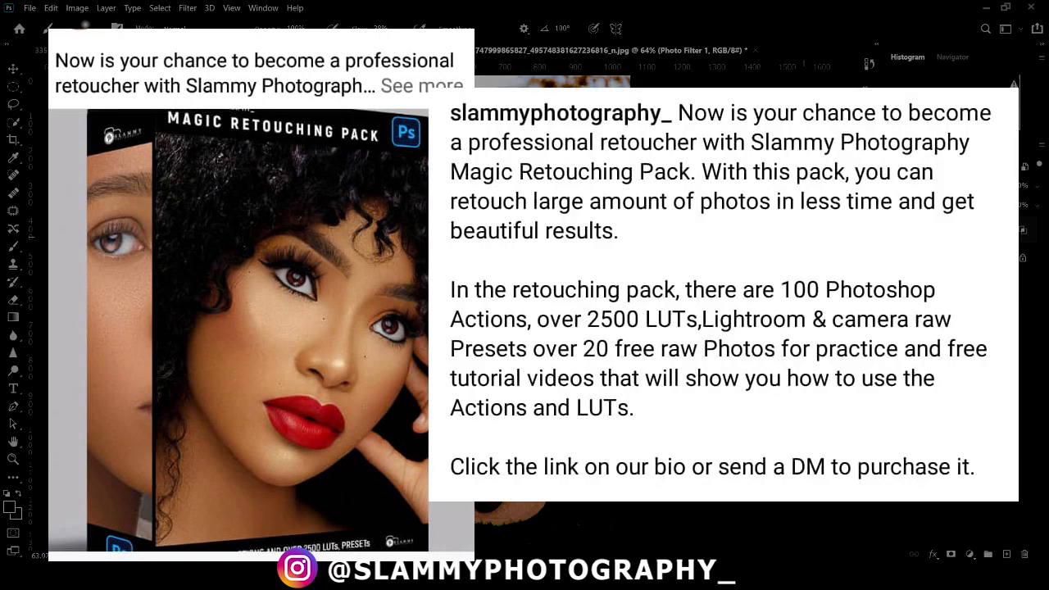